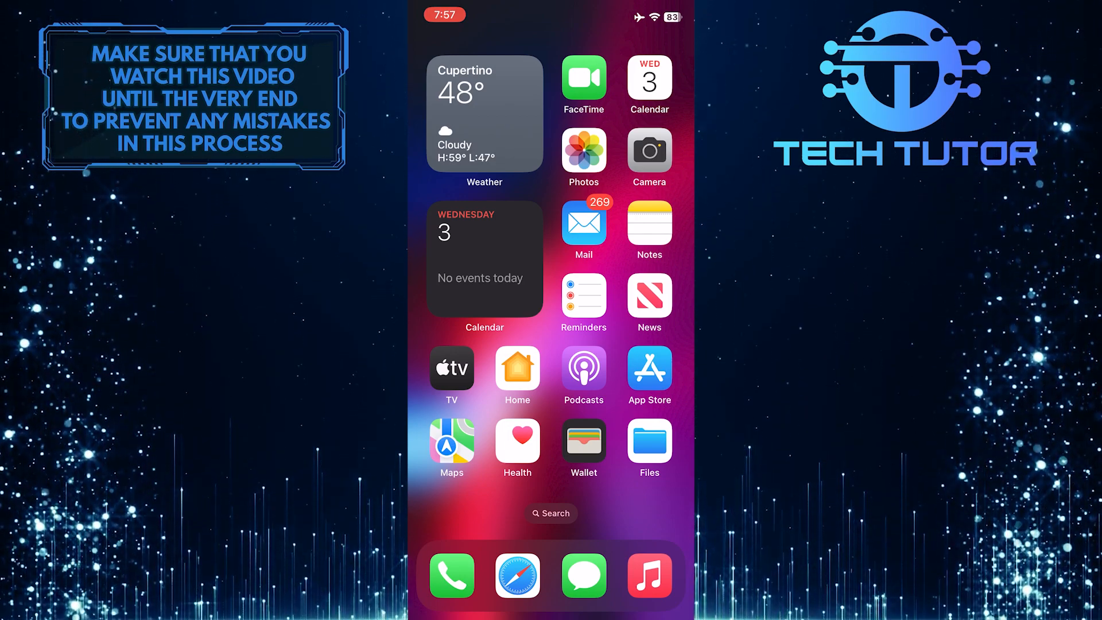
# Launch Photos from the home screen to show the May 3, 2023 library.
pyautogui.click(583, 150)
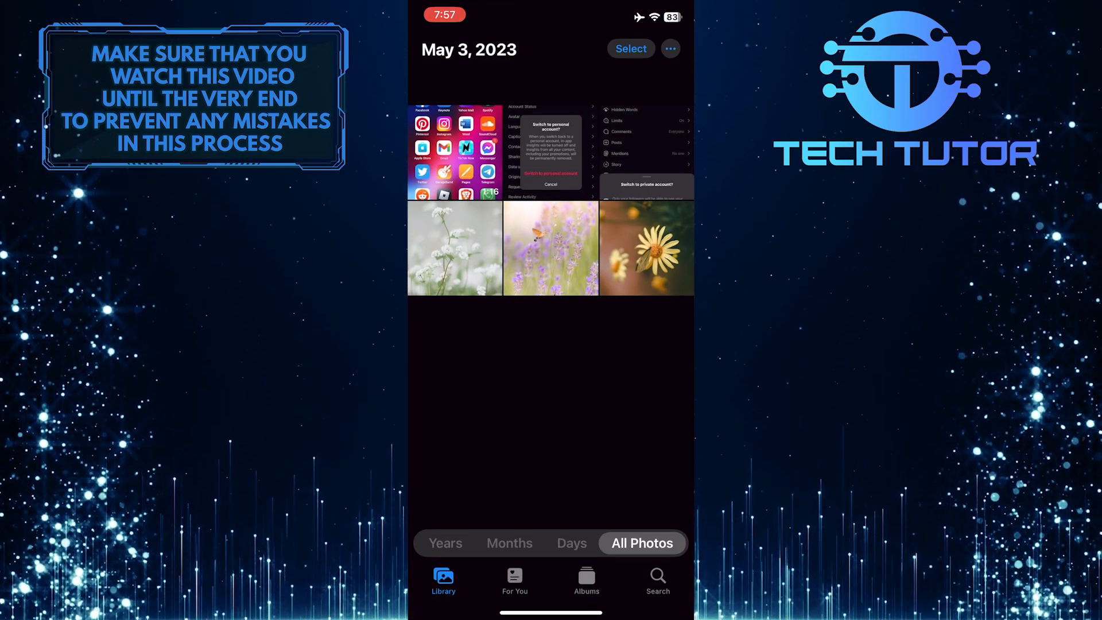
# Delete the yellow daisy and the other two flower photos, leaving three screenshots.
pyautogui.click(644, 247)
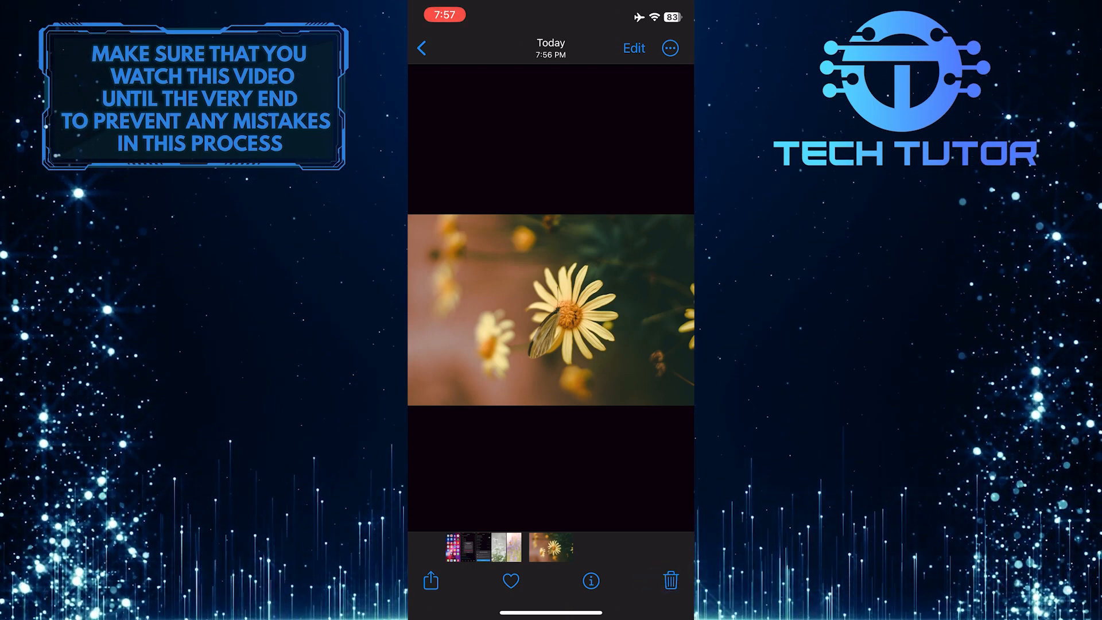
pyautogui.click(669, 581)
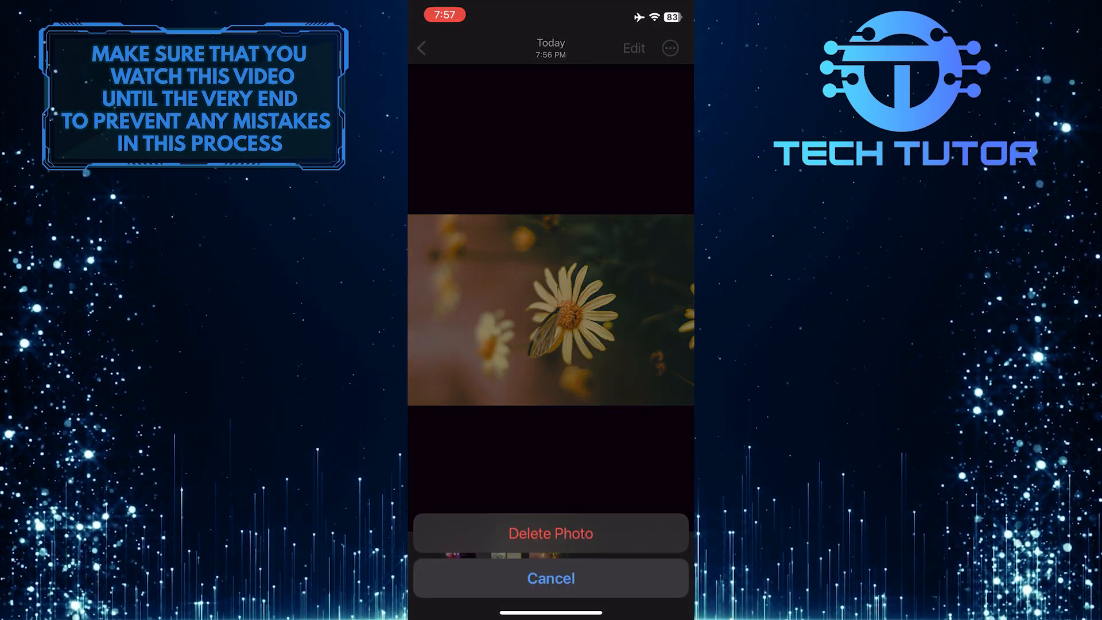
pyautogui.click(550, 532)
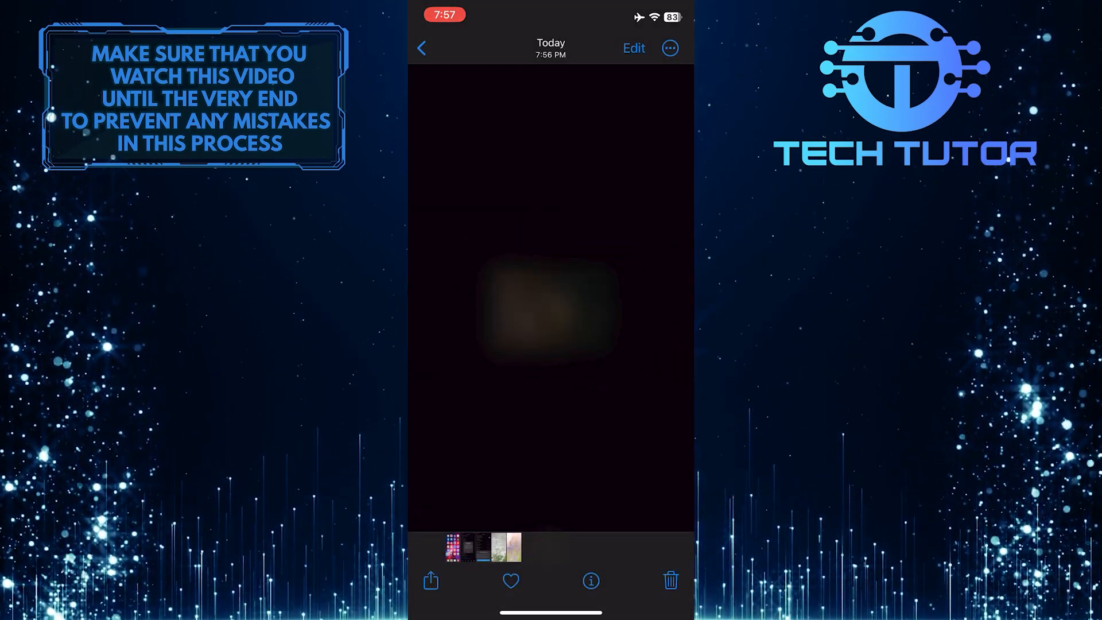
pyautogui.click(669, 581)
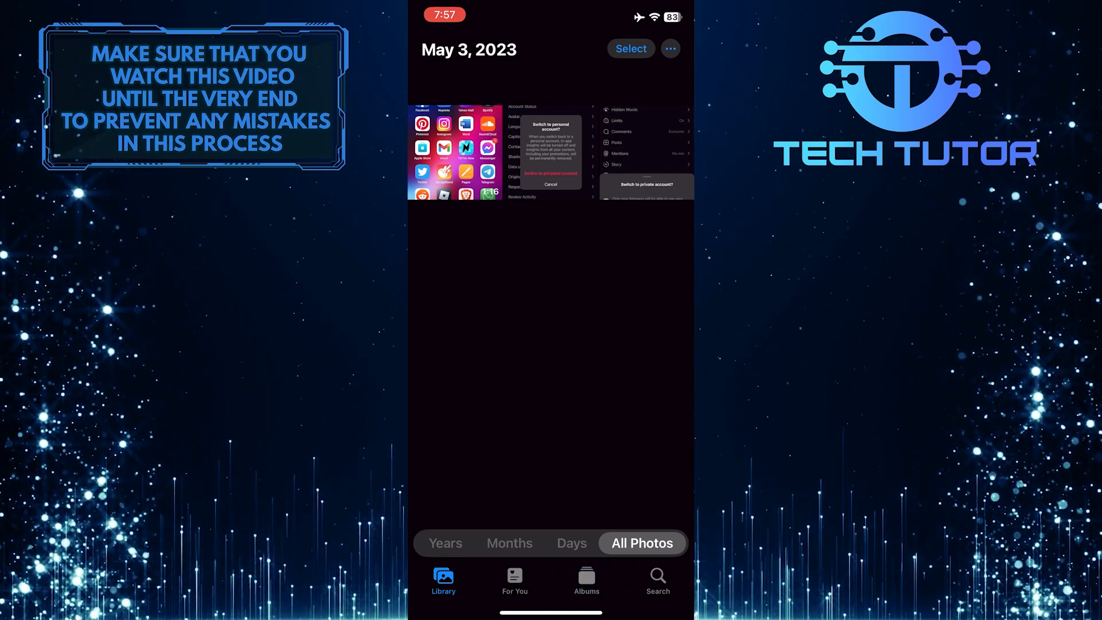
# Go to Albums and unlock Recently Deleted, showing three flower photos with 29 days left.
pyautogui.click(586, 580)
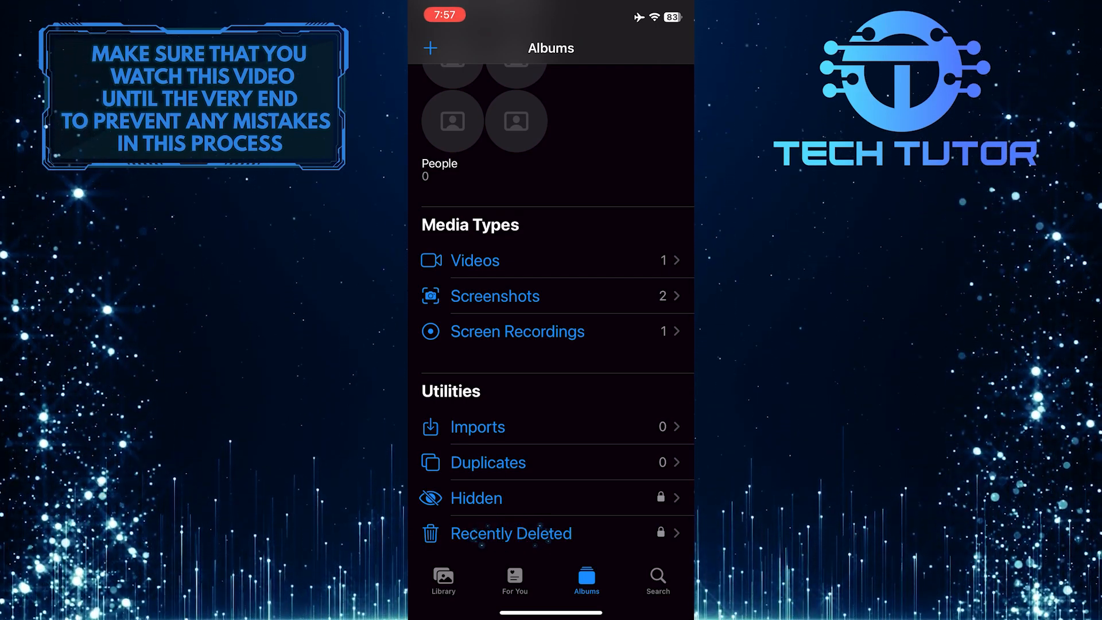
pyautogui.click(511, 534)
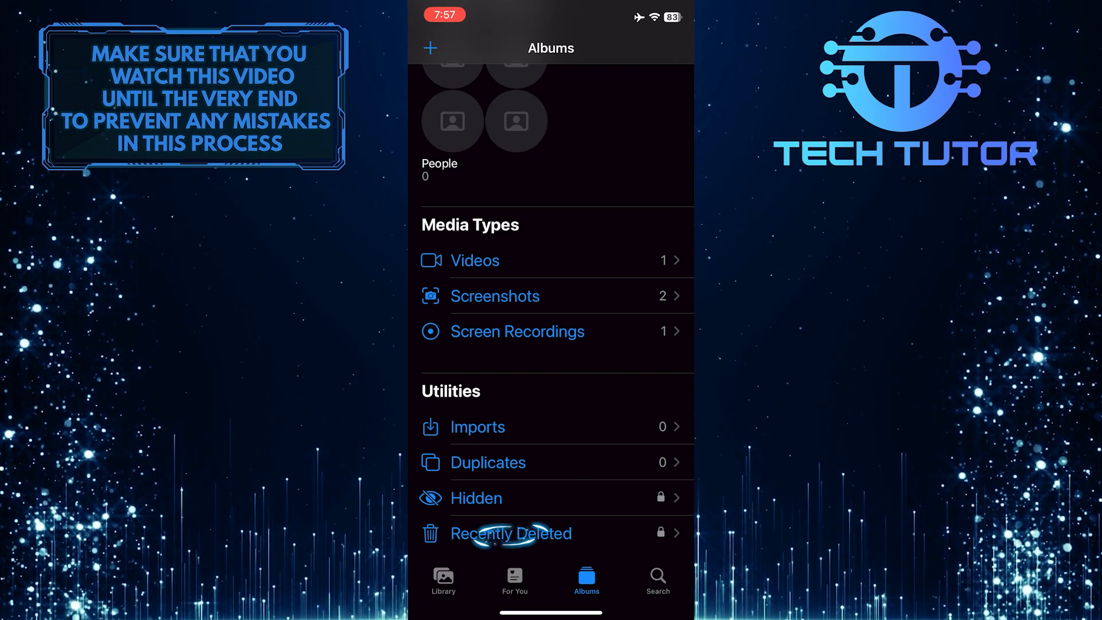
pyautogui.click(511, 534)
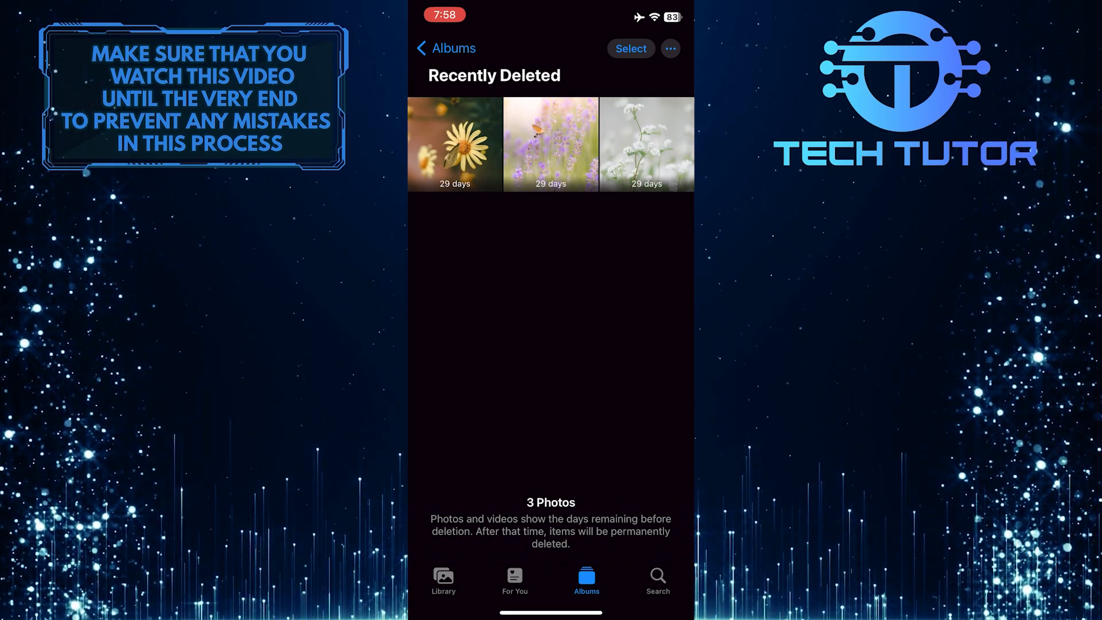
# Select and Delete All, confirming Delete From This iPhone to empty Recently Deleted.
pyautogui.click(630, 49)
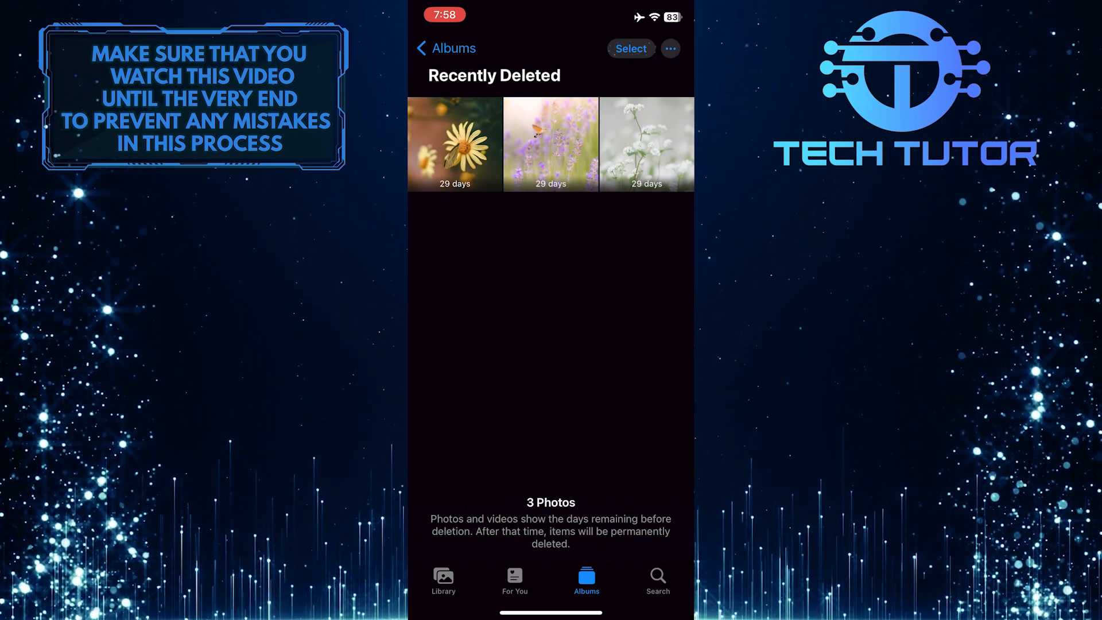
pyautogui.click(629, 48)
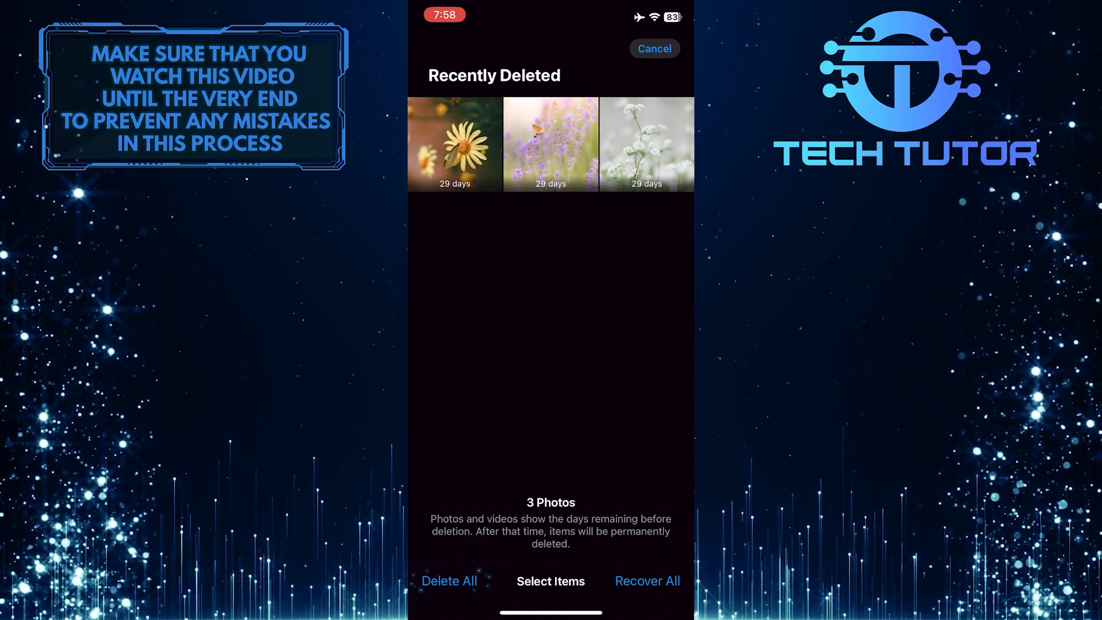
pyautogui.click(449, 581)
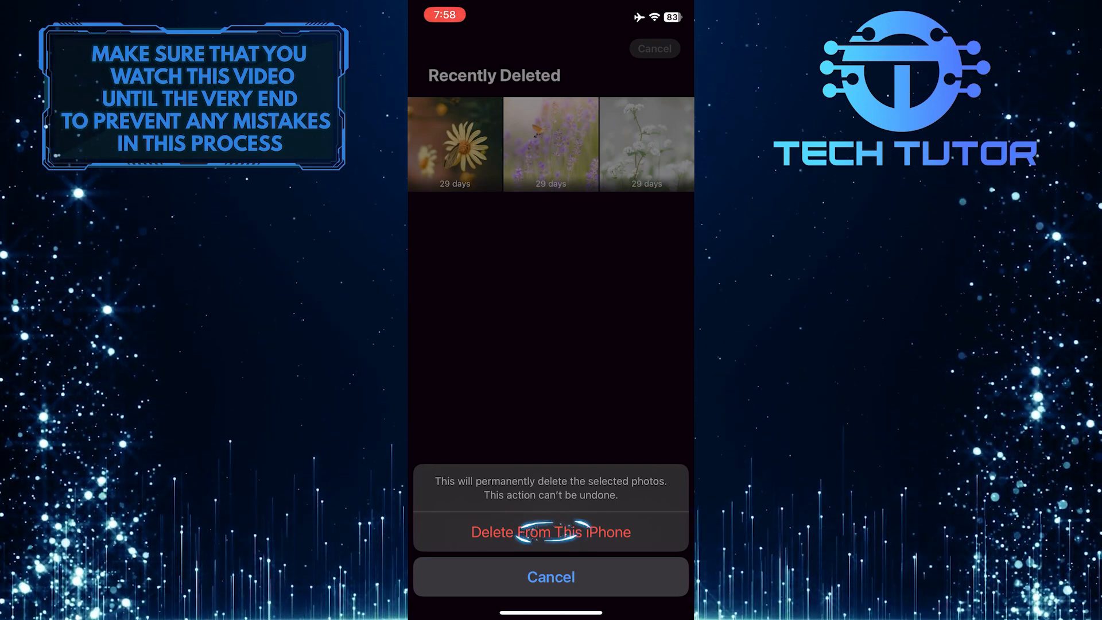
pyautogui.click(550, 531)
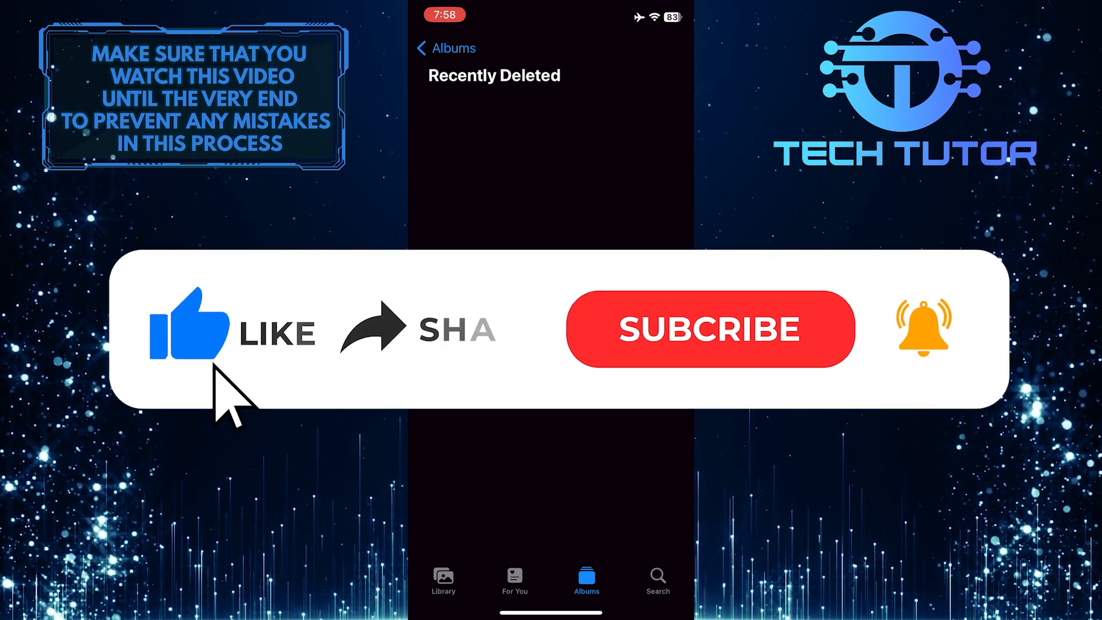
pyautogui.moveTo(397, 362)
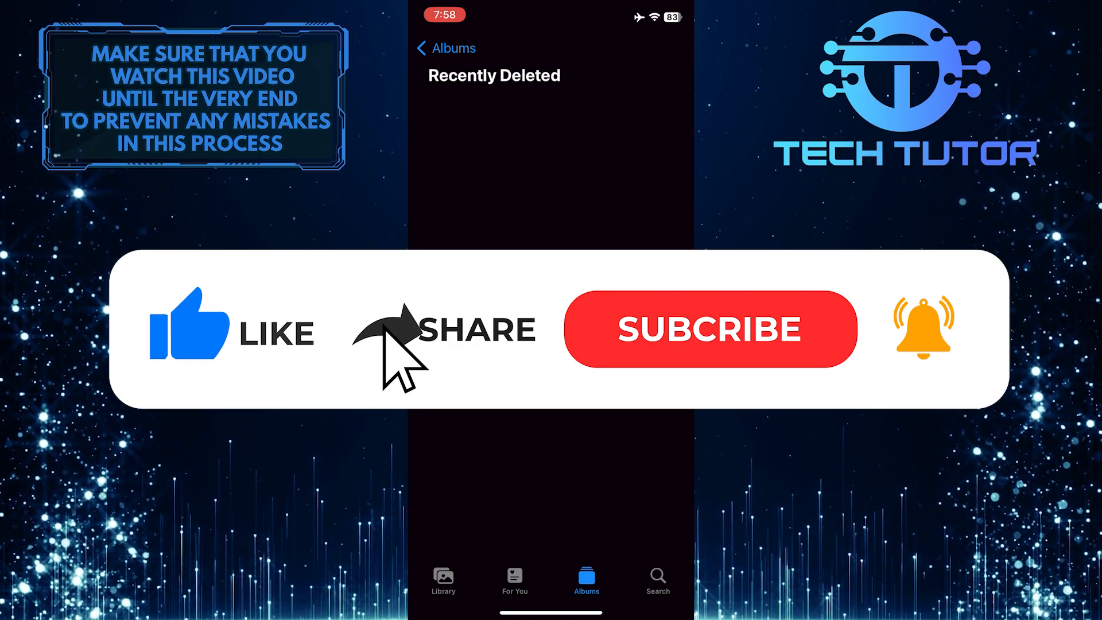
pyautogui.click(709, 329)
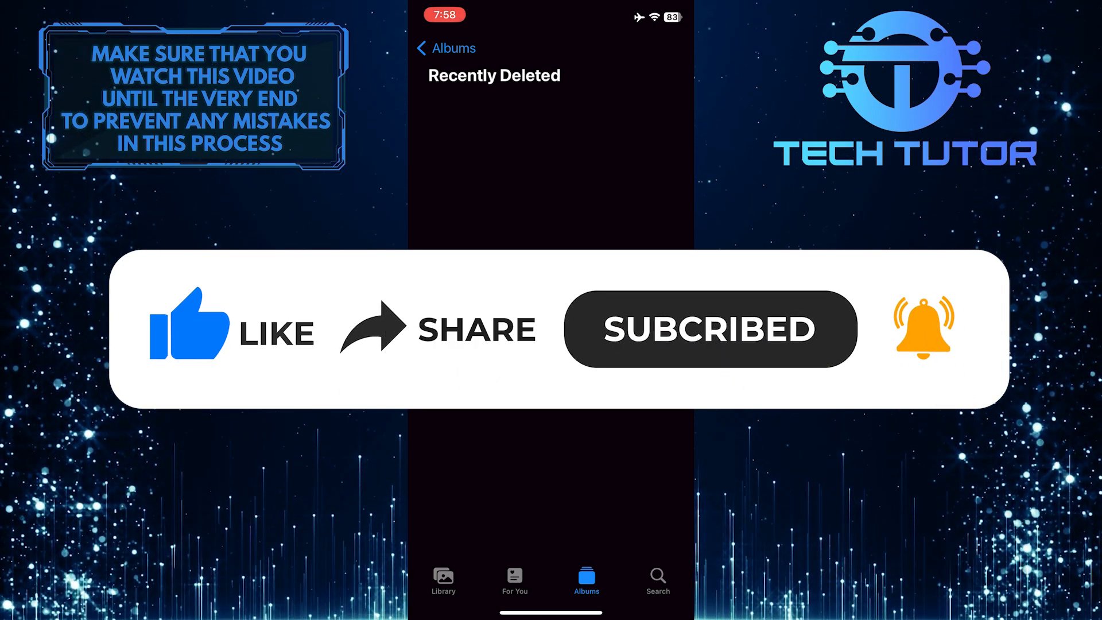